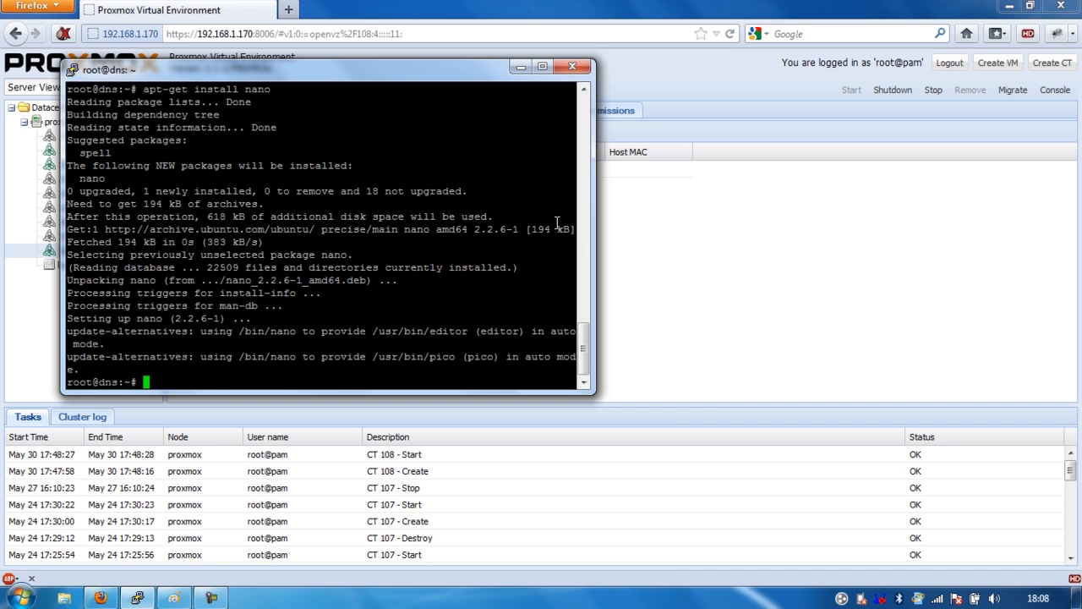
Open /etc/dns2tcpd.conf in nano from the container console
{"action": "type", "text": "nano /etc/"}
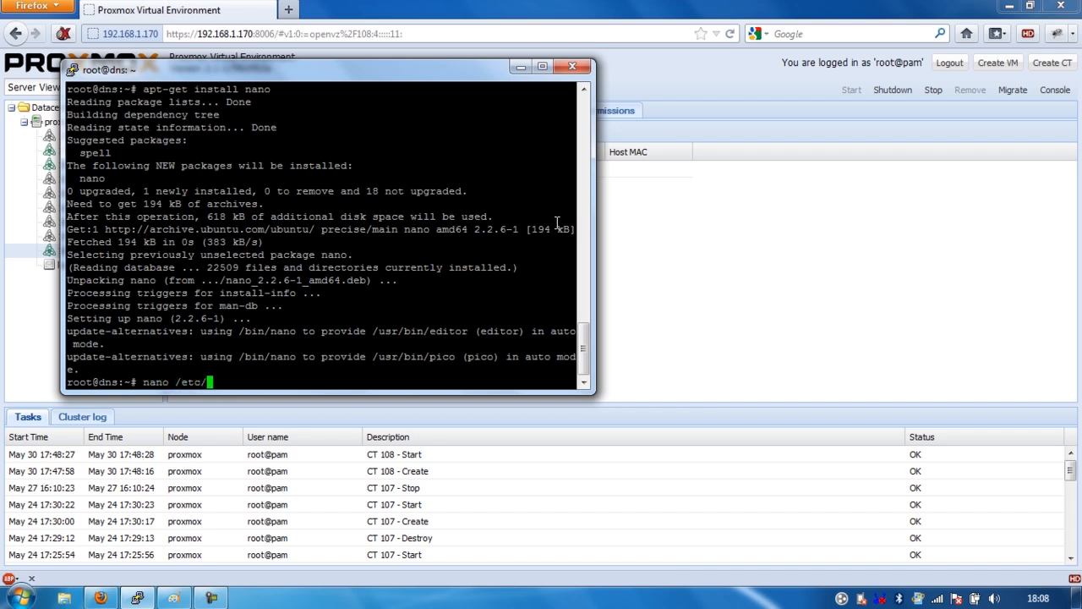
{"action": "type", "text": "tc"}
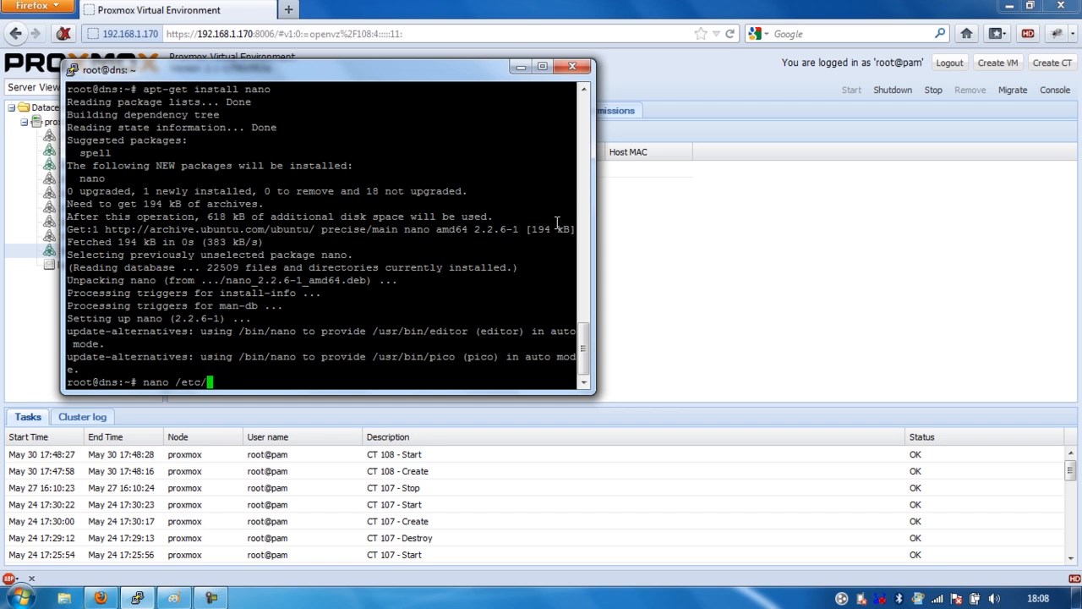
{"action": "type", "text": "dns2tcpd.conf"}
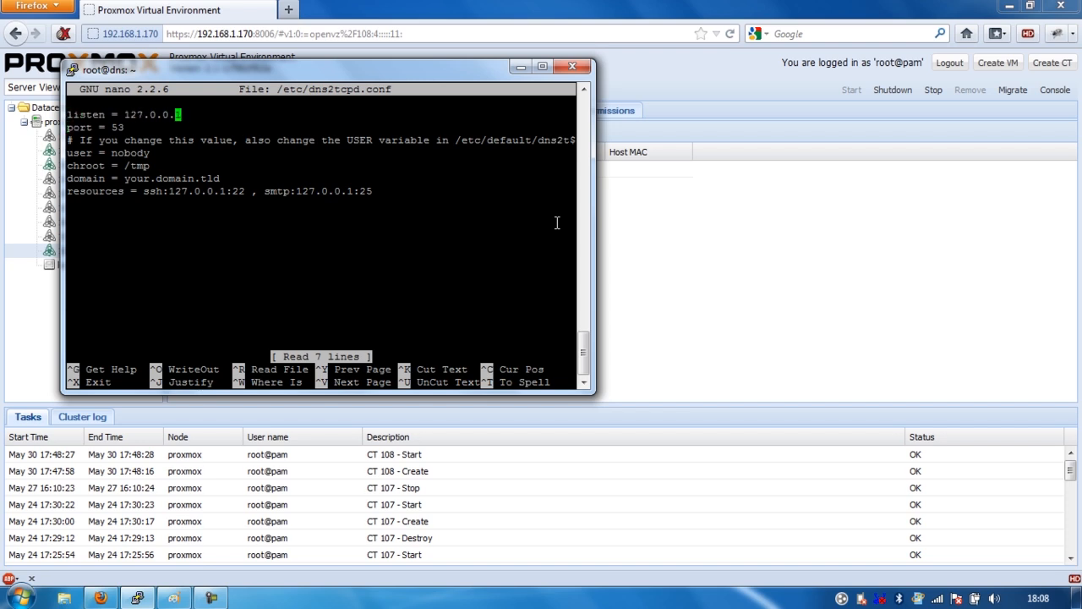
Change the listen address from 127.0.0.1 to 0.0.0.0
{"action": "key", "text": "BackSpace"}
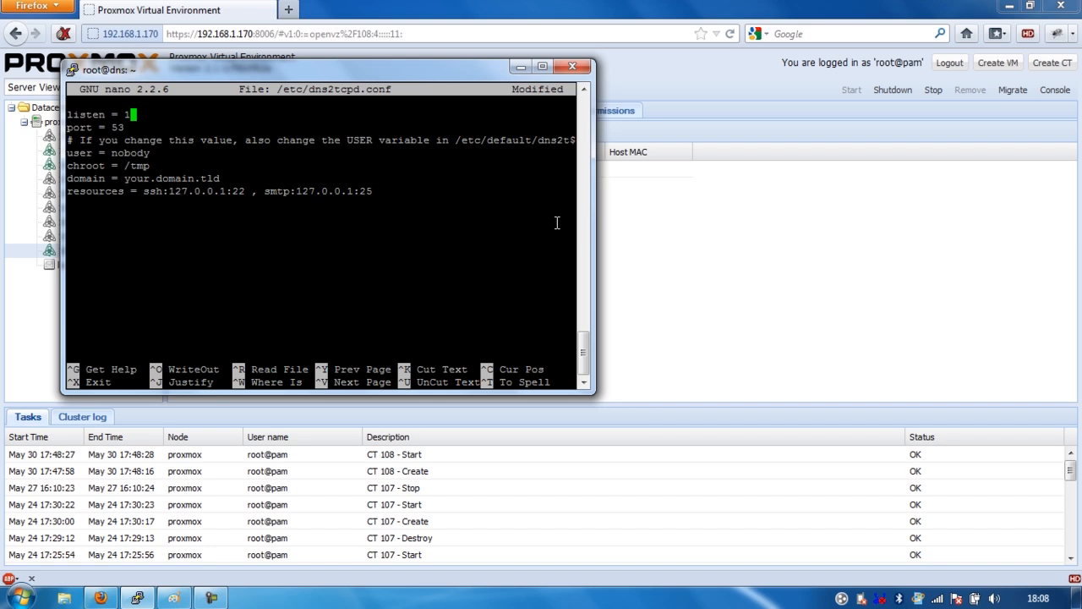
{"action": "key", "text": "BackSpace"}
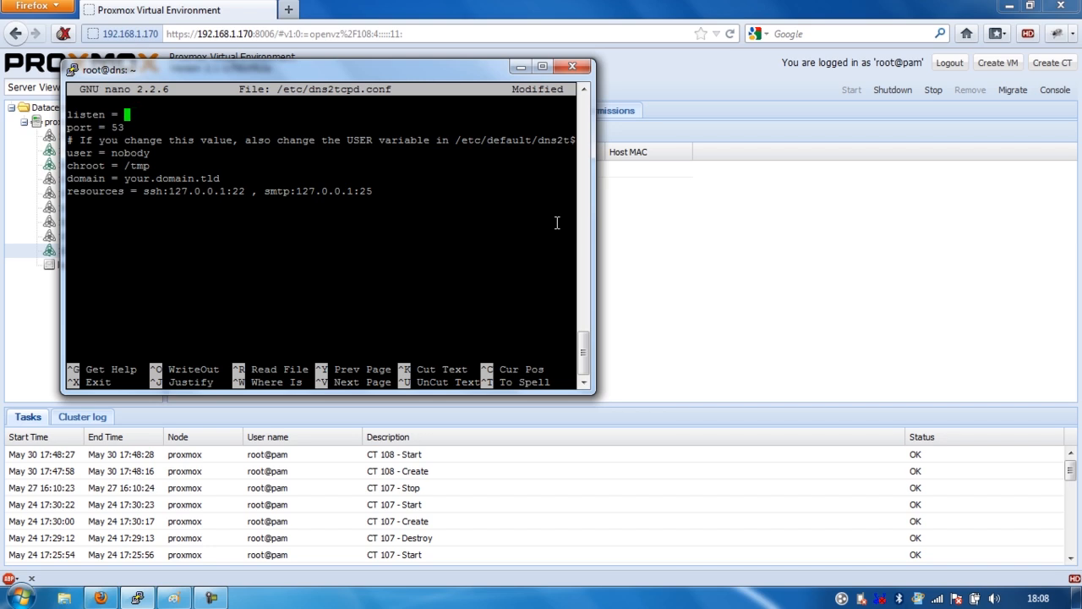
{"action": "type", "text": "0."}
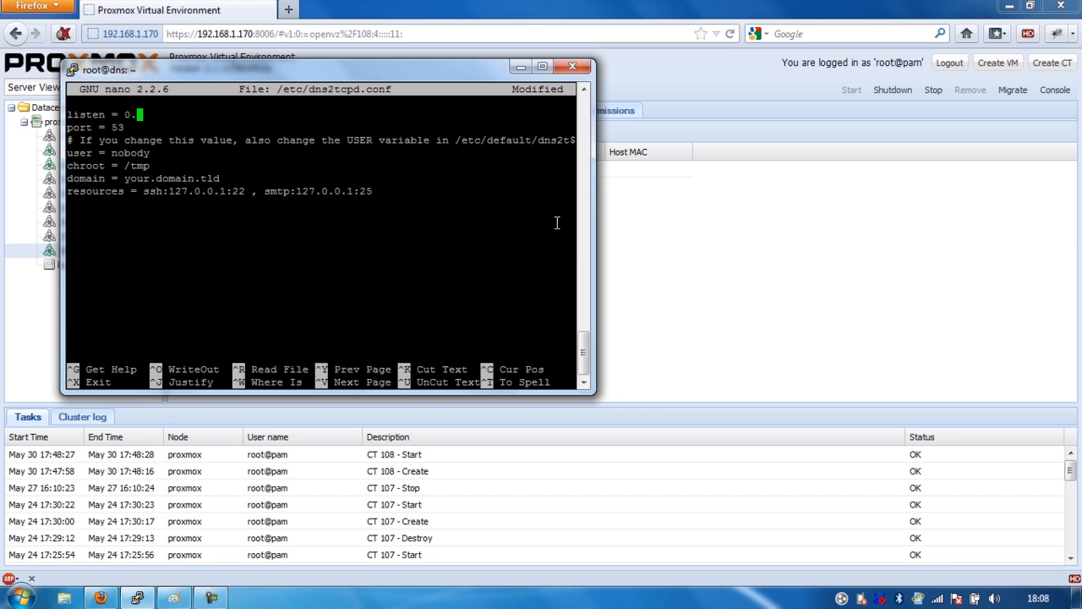
{"action": "type", "text": "0.0.0"}
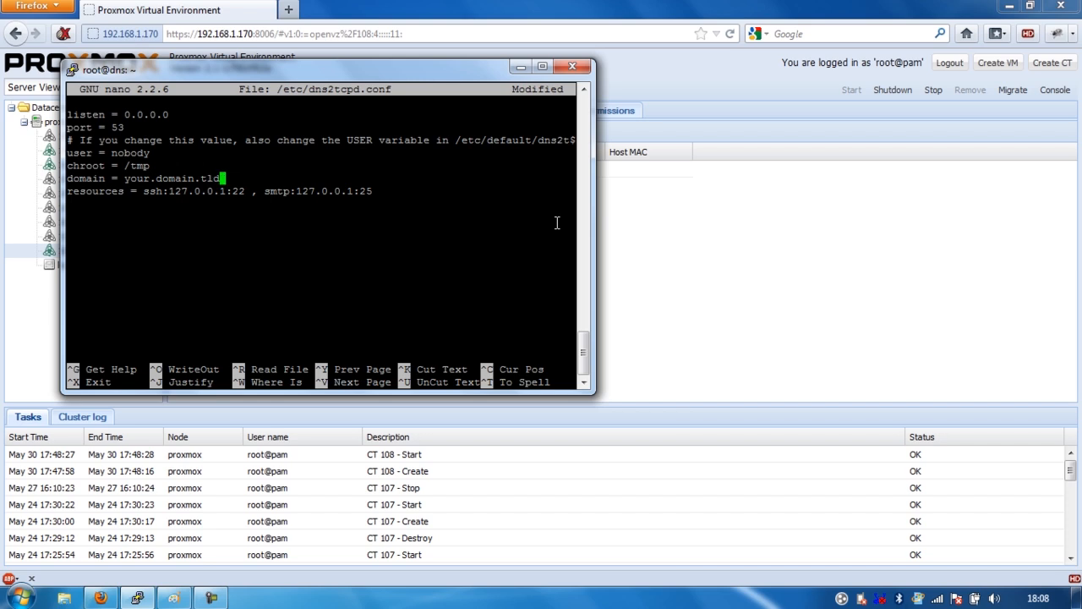
Replace your.domain.tld with nocctv.co.cc, then save the config and exit nano
{"action": "key", "text": "BackSpace"}
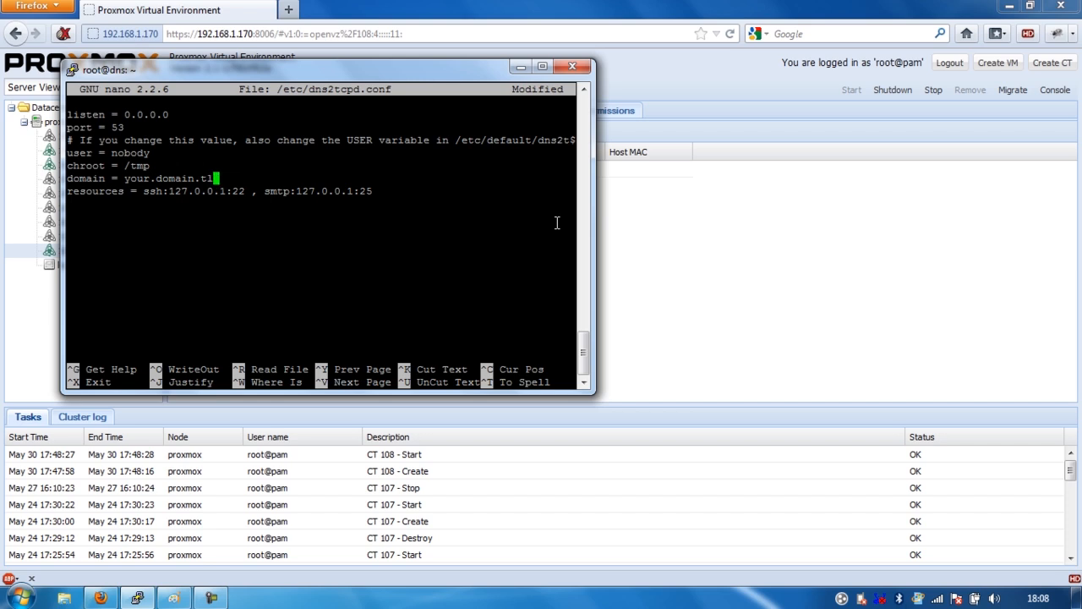
{"action": "key", "text": "BackSpace"}
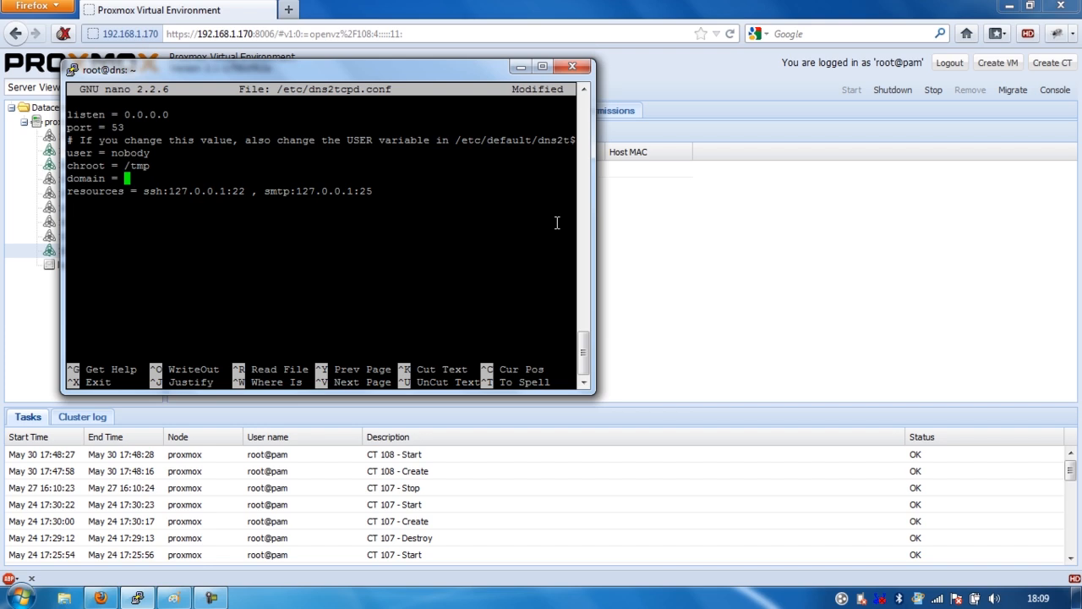
{"action": "type", "text": "nocc"}
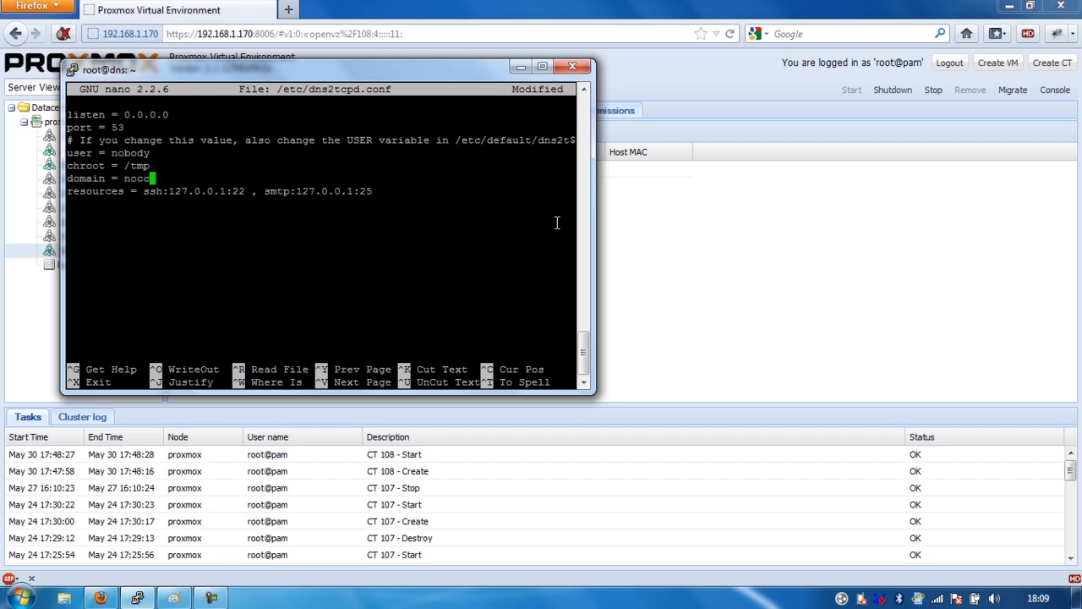
{"action": "type", "text": "ctv.co.cc"}
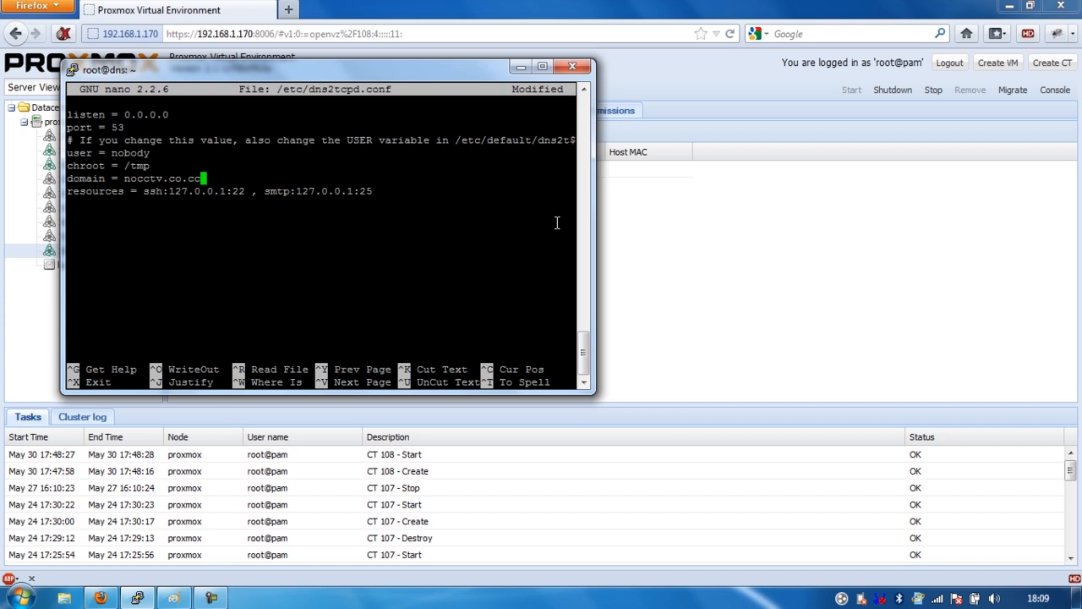
{"action": "key", "text": "ctrl+x"}
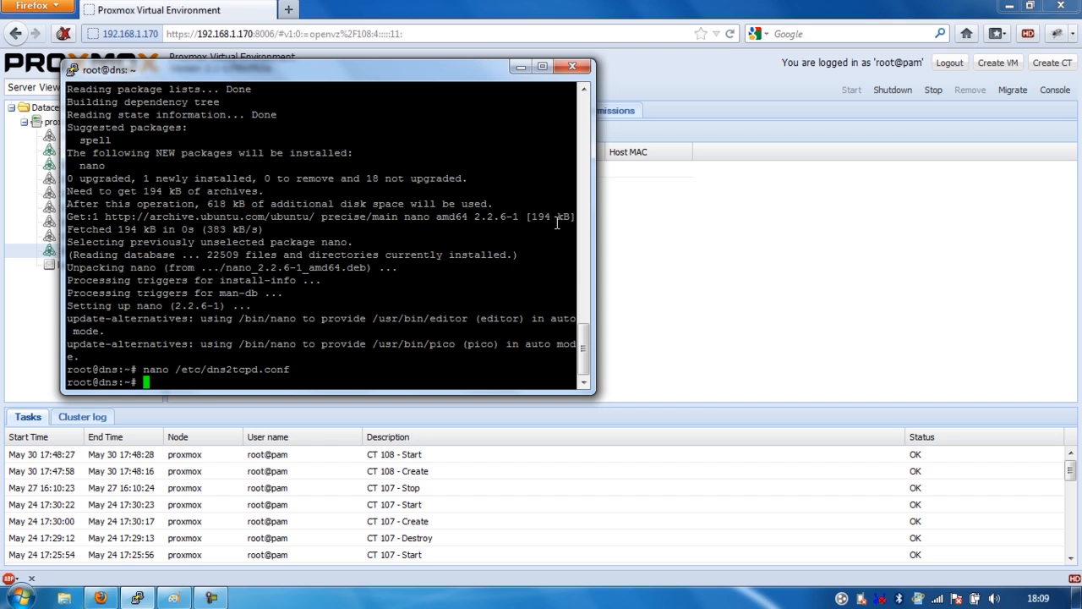
Enter the command dns2tcpd -f /etc/dns2tcpd.conf at the shell prompt without running it
{"action": "type", "text": "dns"}
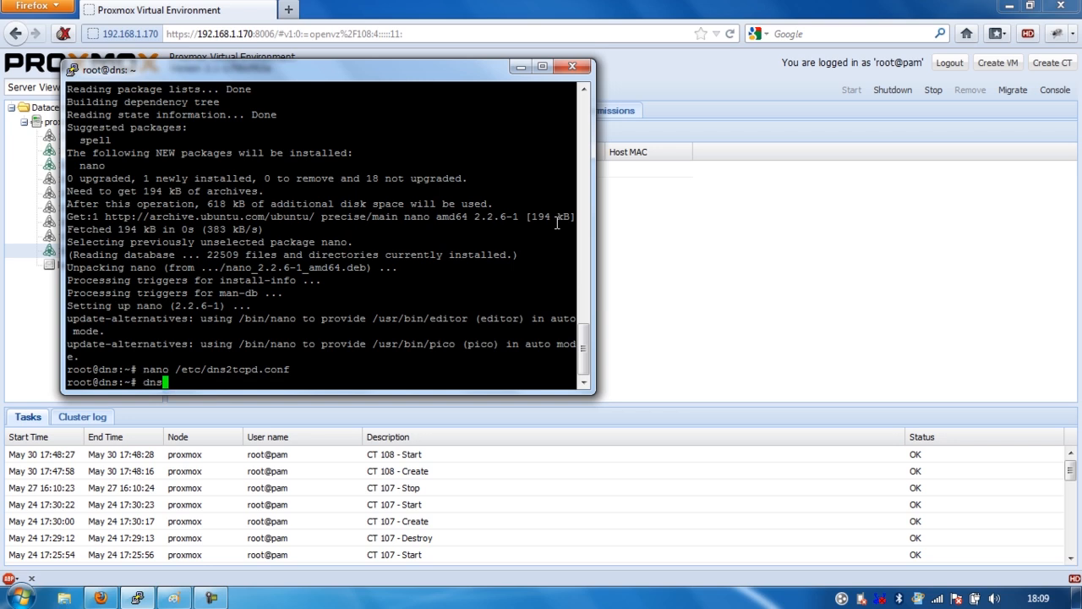
{"action": "type", "text": "2tcp"}
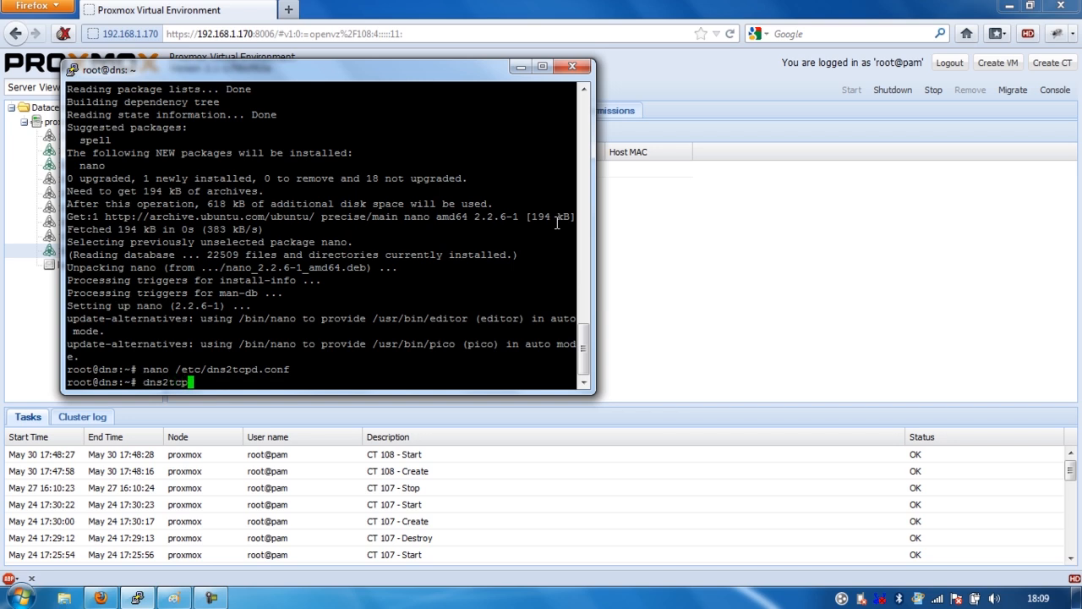
{"action": "type", "text": "d -f"}
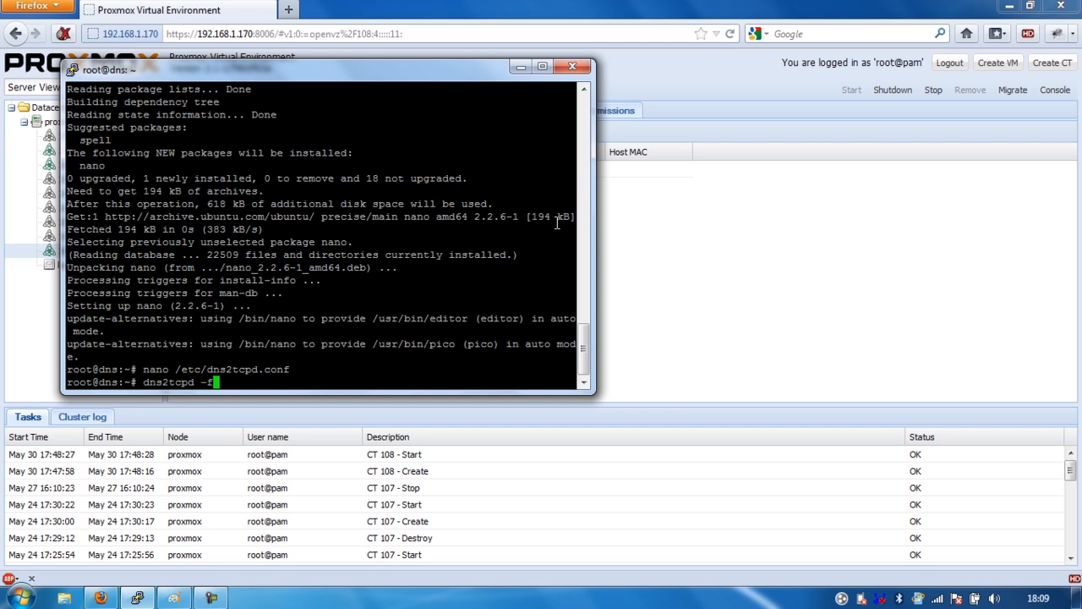
{"action": "type", "text": "/etc"}
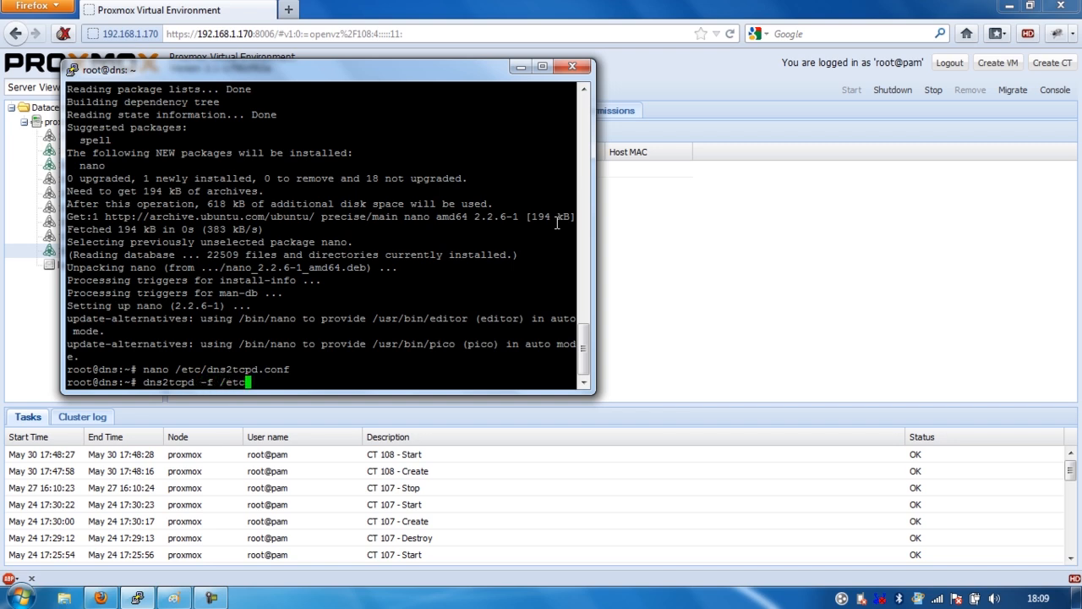
{"action": "type", "text": "dns2tcpd.conf"}
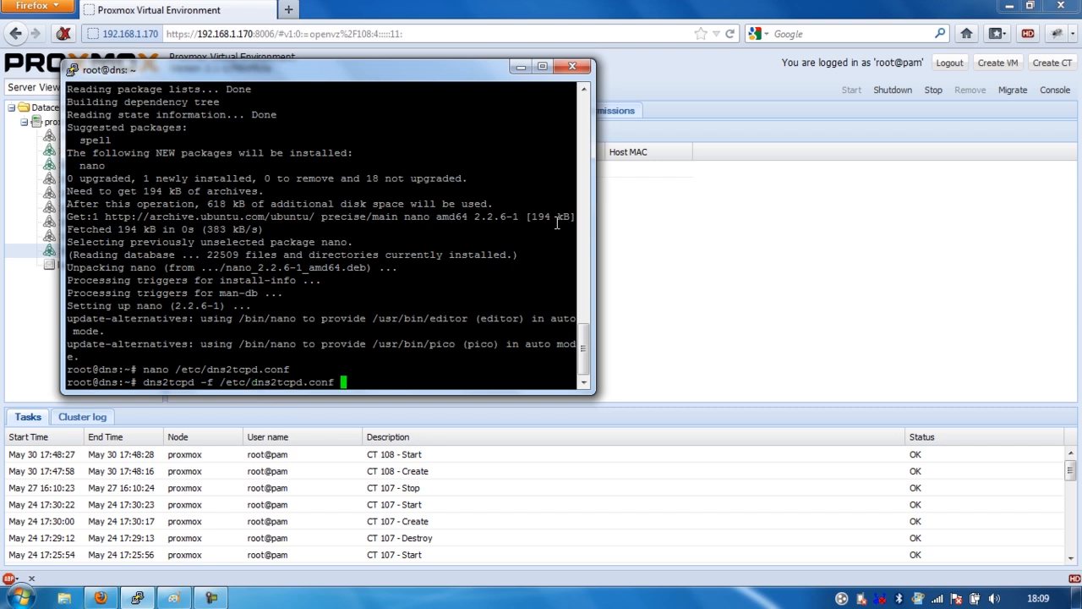